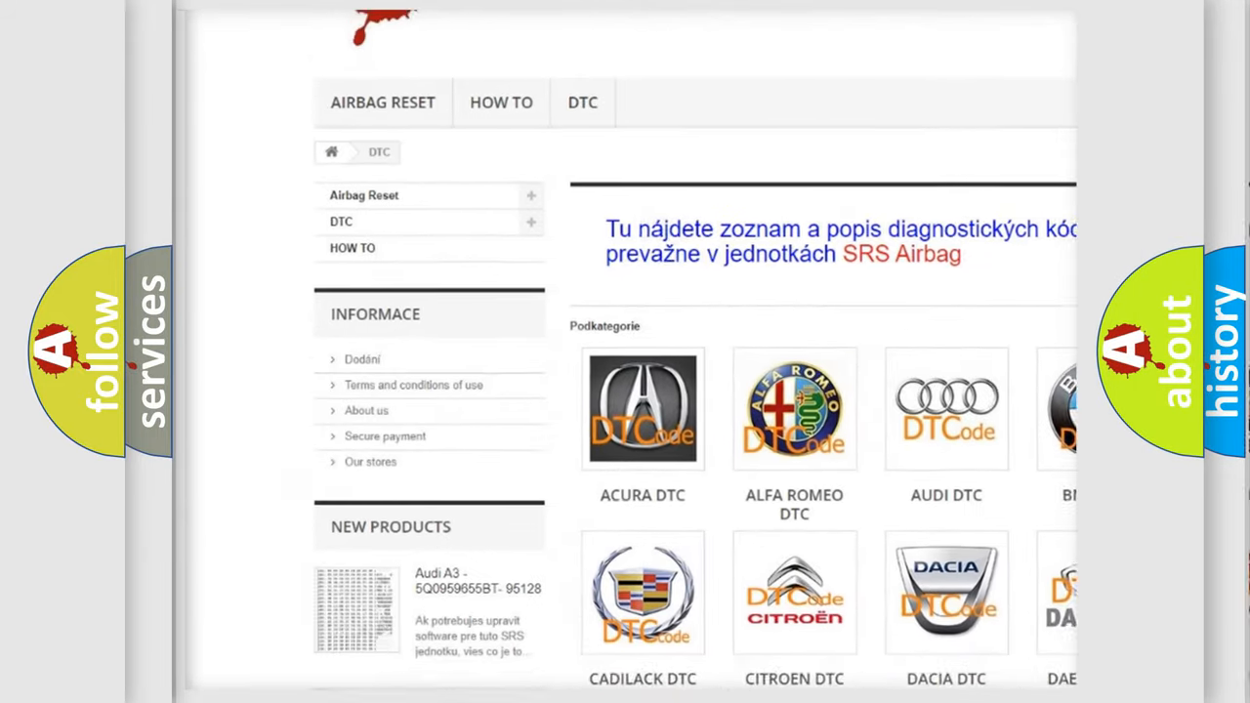
{"action": "scroll", "scroll_direction": "down", "scroll_amount": 3}
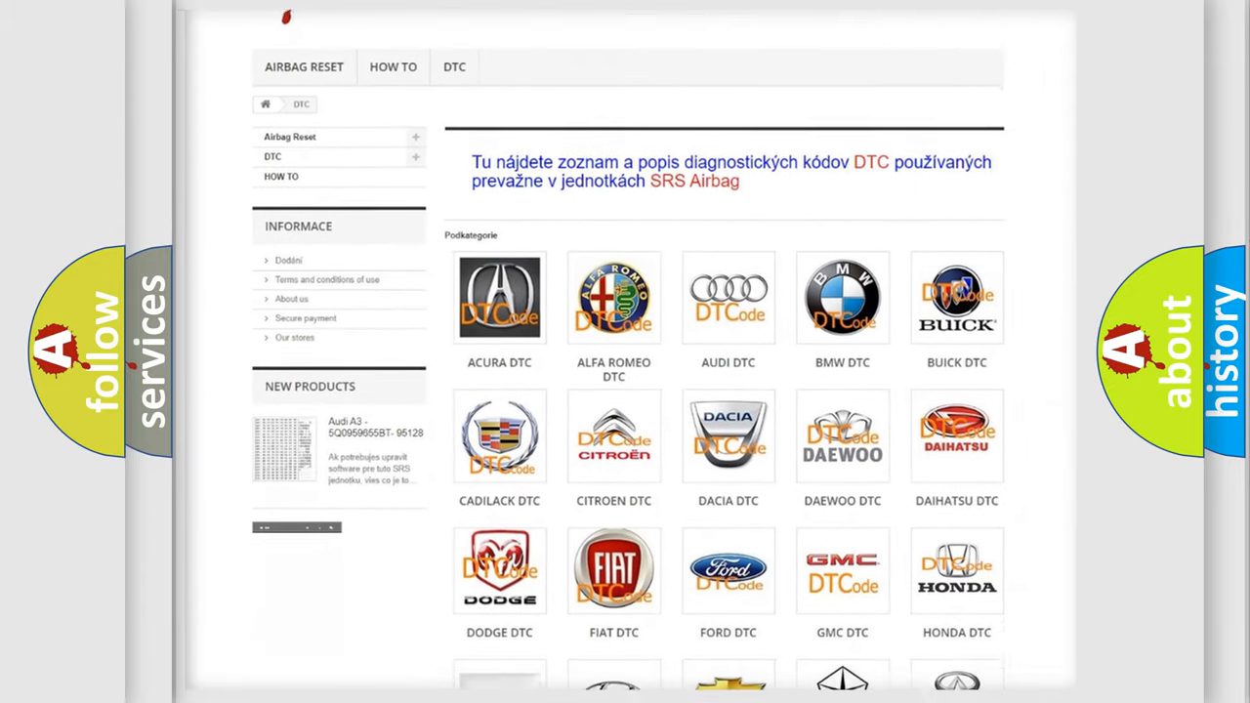
{"action": "scroll", "scroll_direction": "down", "scroll_amount": 3}
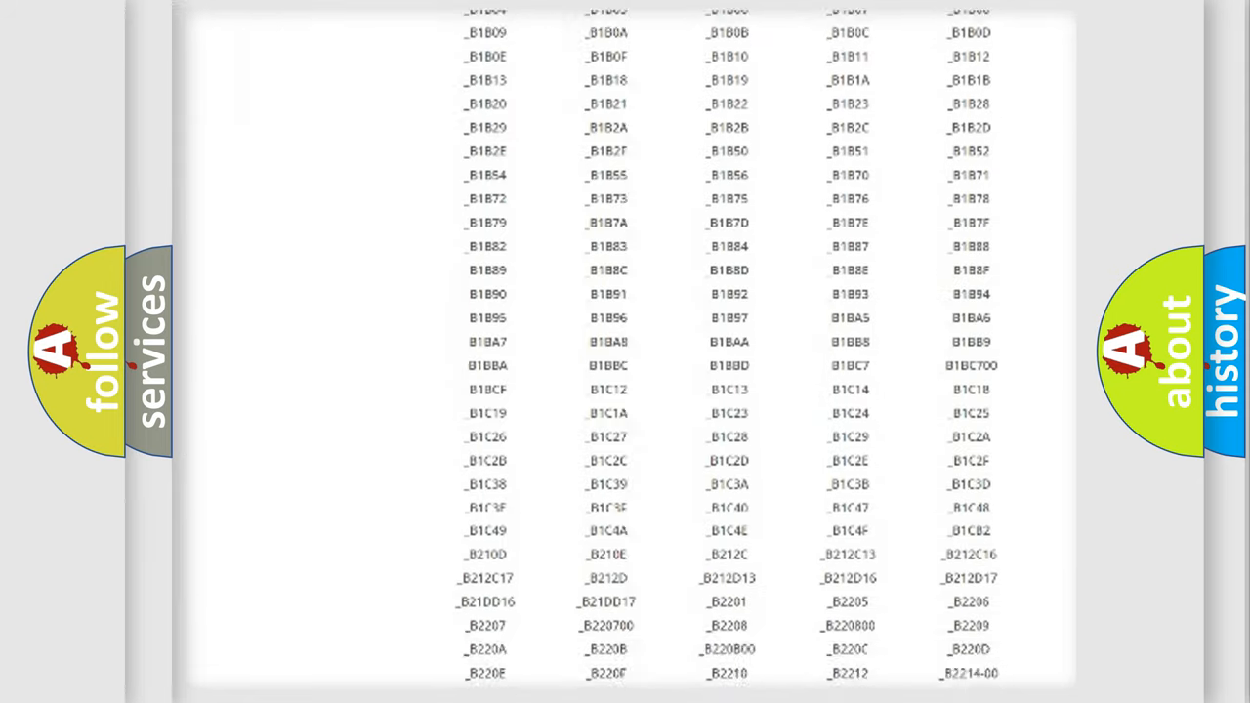
{"action": "scroll", "scroll_direction": "down", "scroll_amount": 3}
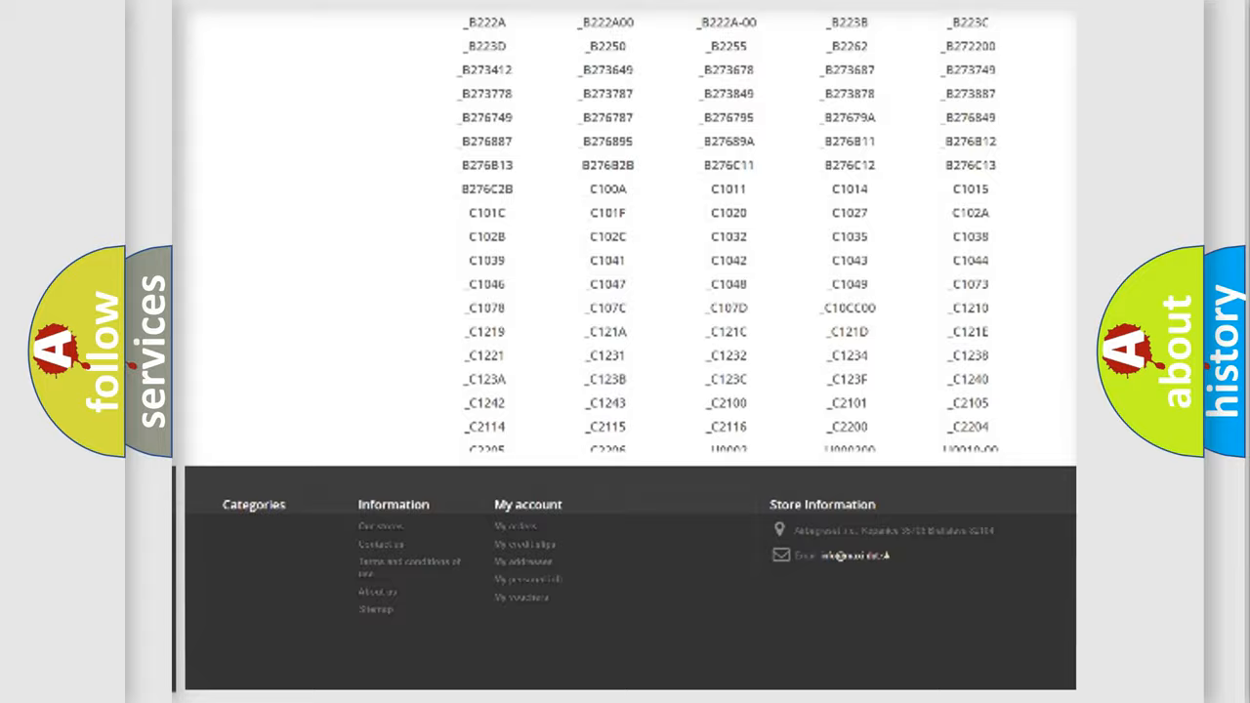
{"action": "scroll", "scroll_direction": "up", "scroll_amount": 3}
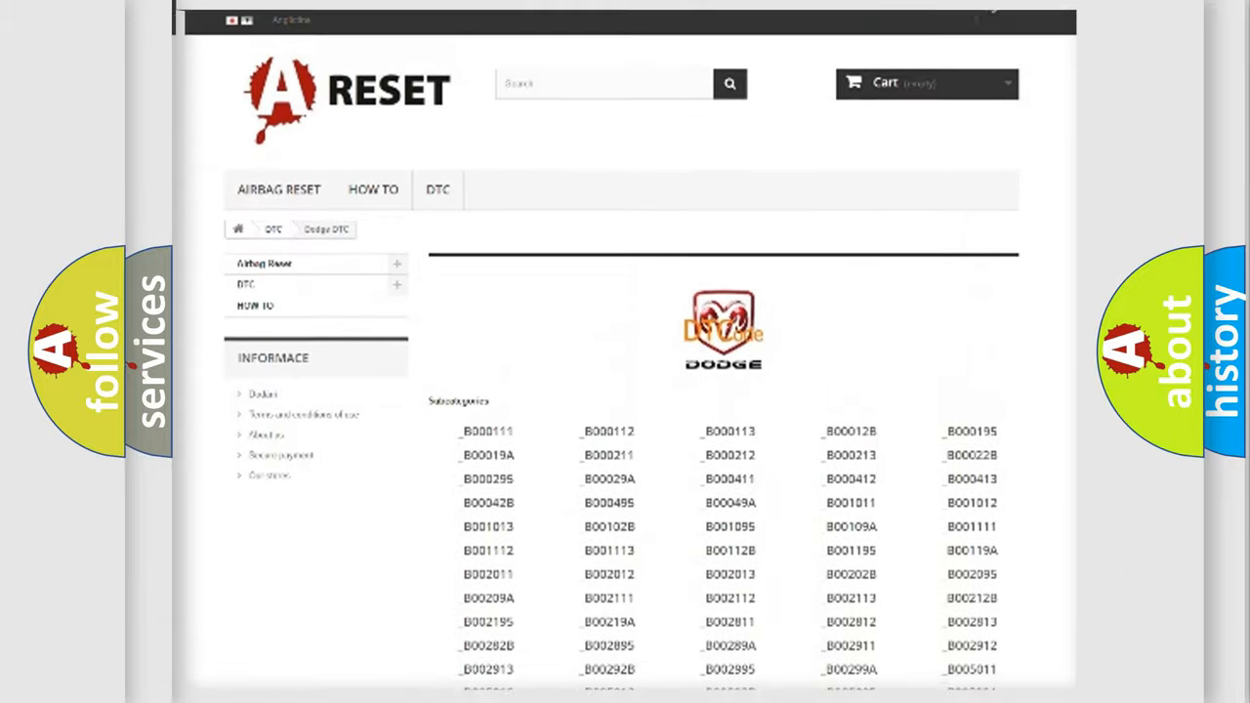